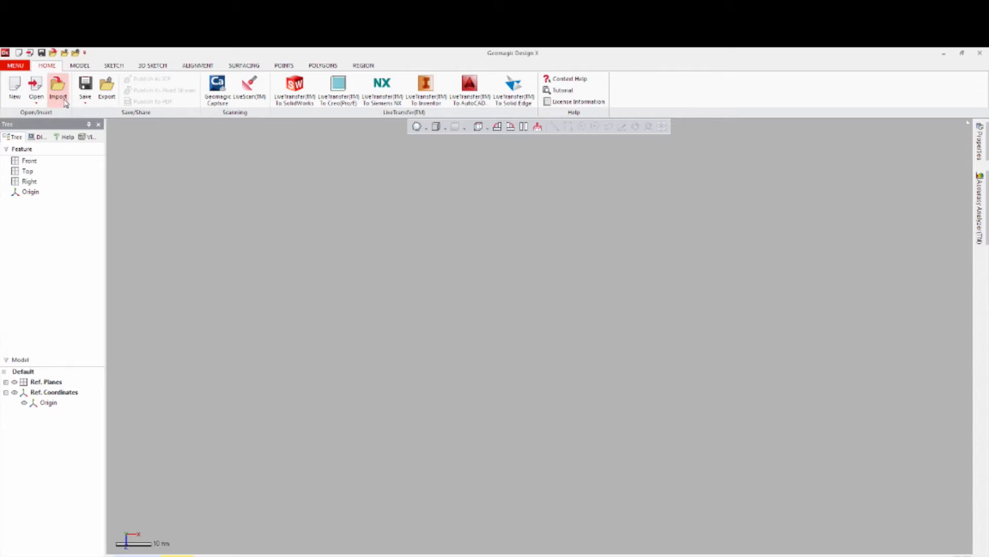
- Import the Pillar Pod Scan.stl mesh into the empty project
{"action": "left_click", "coordinate": [58, 88]}
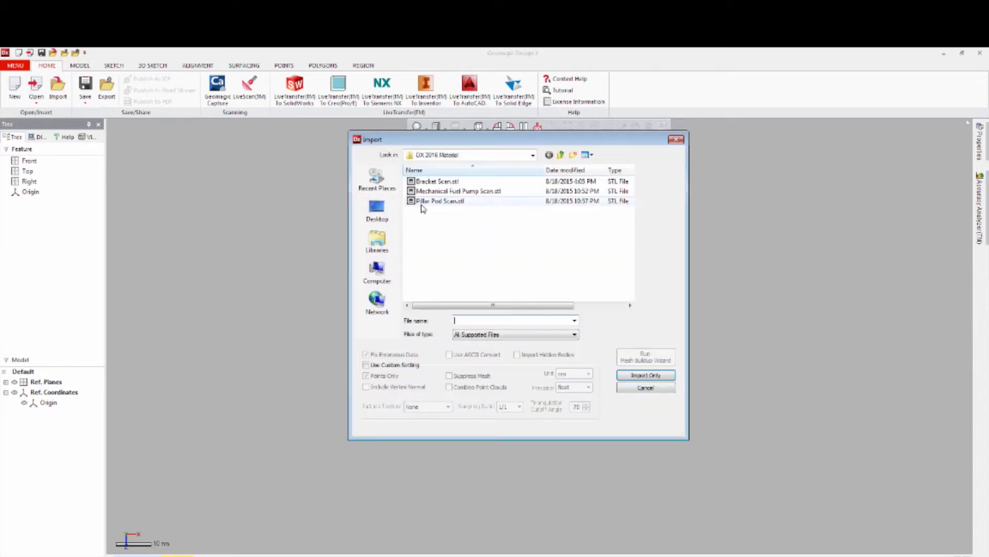
{"action": "left_click", "coordinate": [645, 387]}
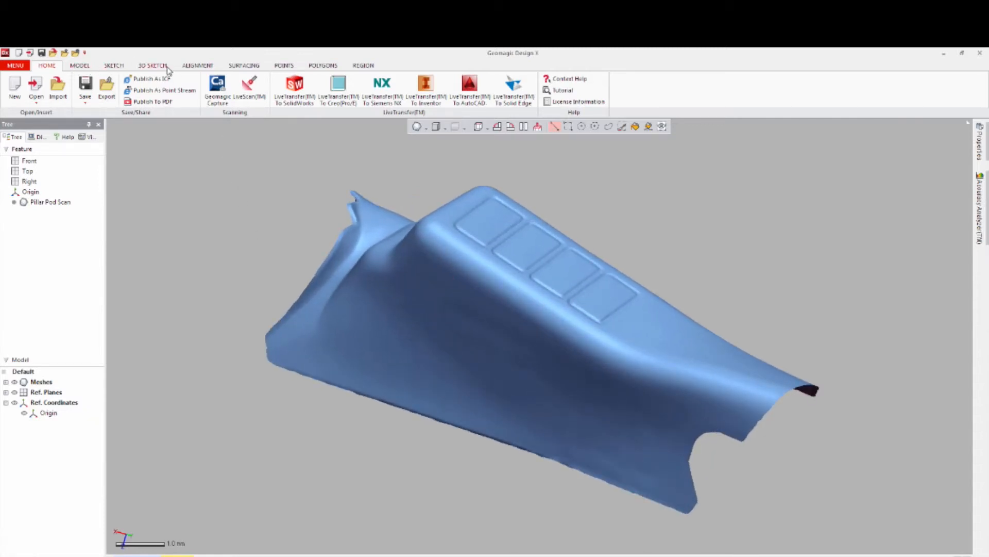
{"action": "mouse_move", "coordinate": [247, 68]}
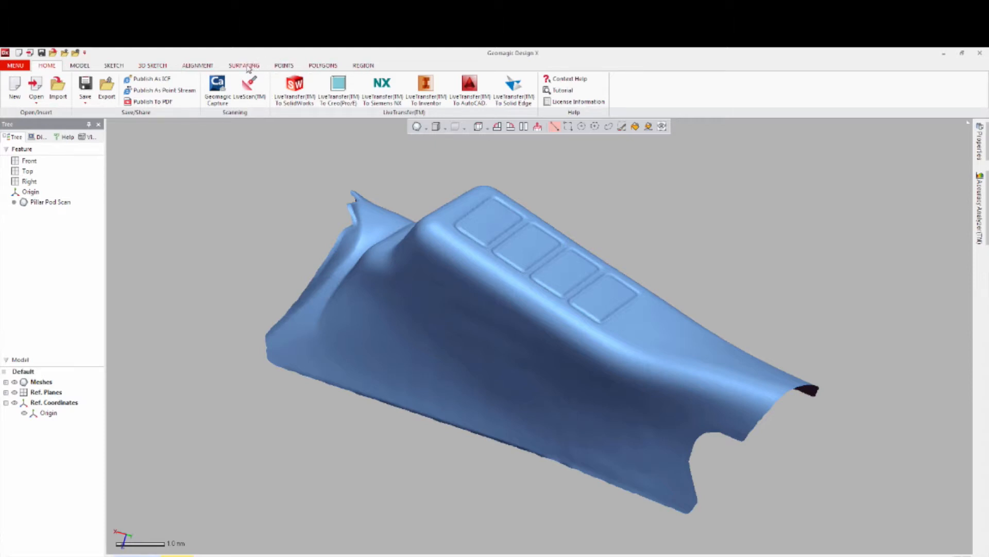
- Start a Patch Network 3D mesh sketch on the pillar pod mesh from the Surfacing tools
{"action": "left_click", "coordinate": [243, 65]}
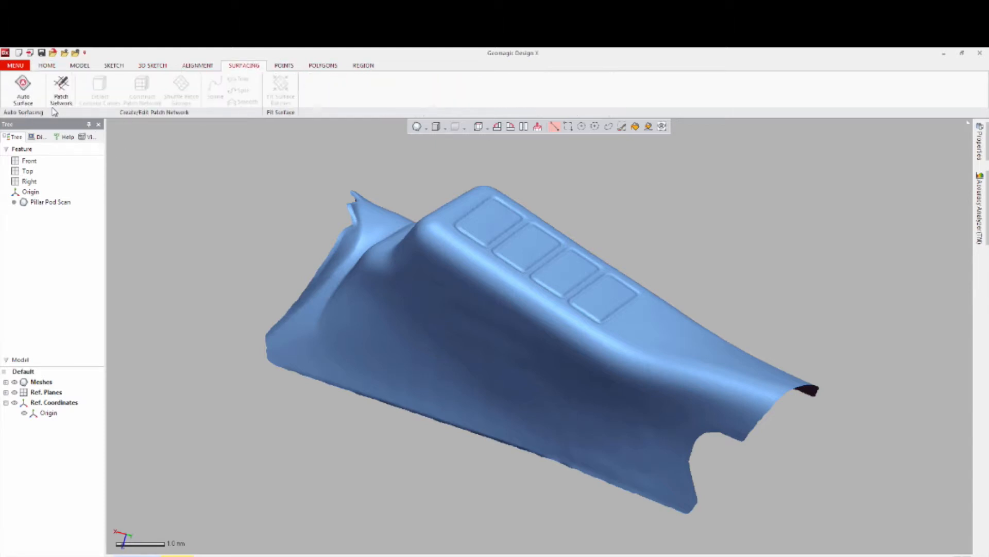
{"action": "left_click", "coordinate": [61, 88]}
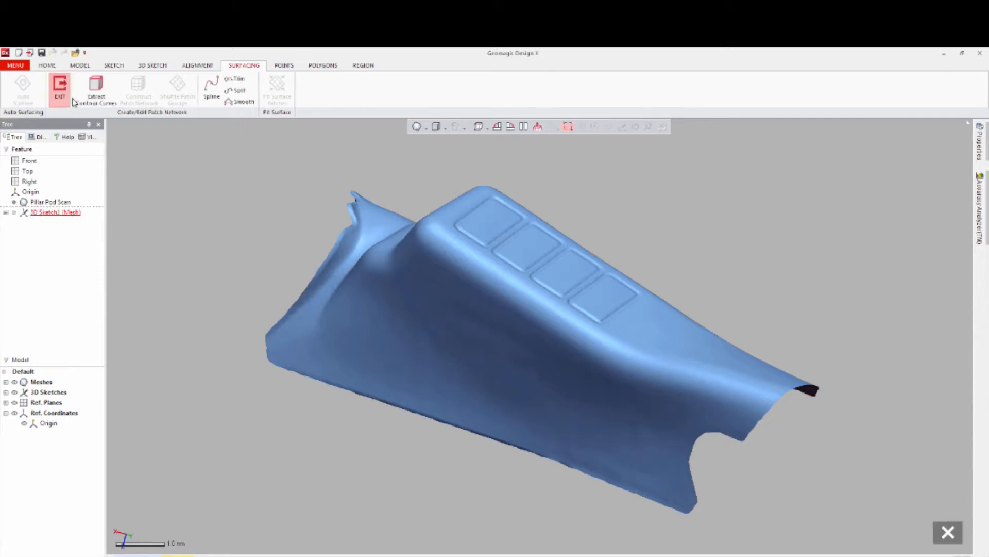
{"action": "mouse_move", "coordinate": [96, 89]}
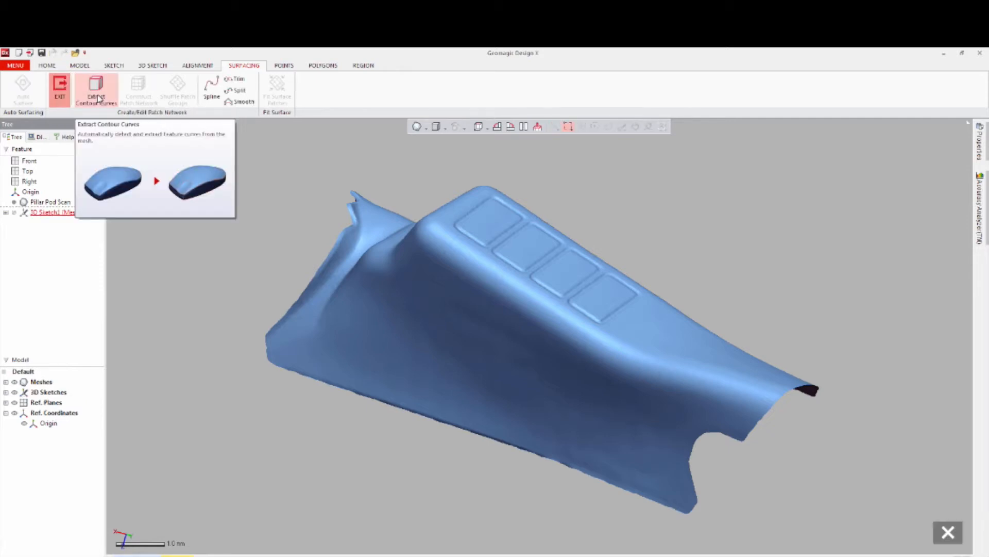
- Extract contour curves automatically, previewing feature regions and the curvature map
{"action": "left_click", "coordinate": [96, 90]}
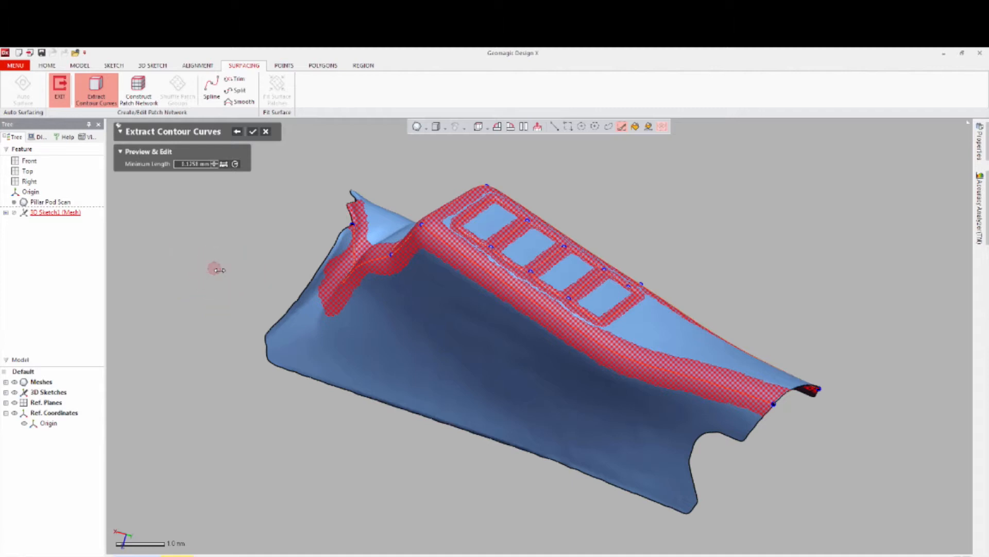
{"action": "mouse_move", "coordinate": [223, 305]}
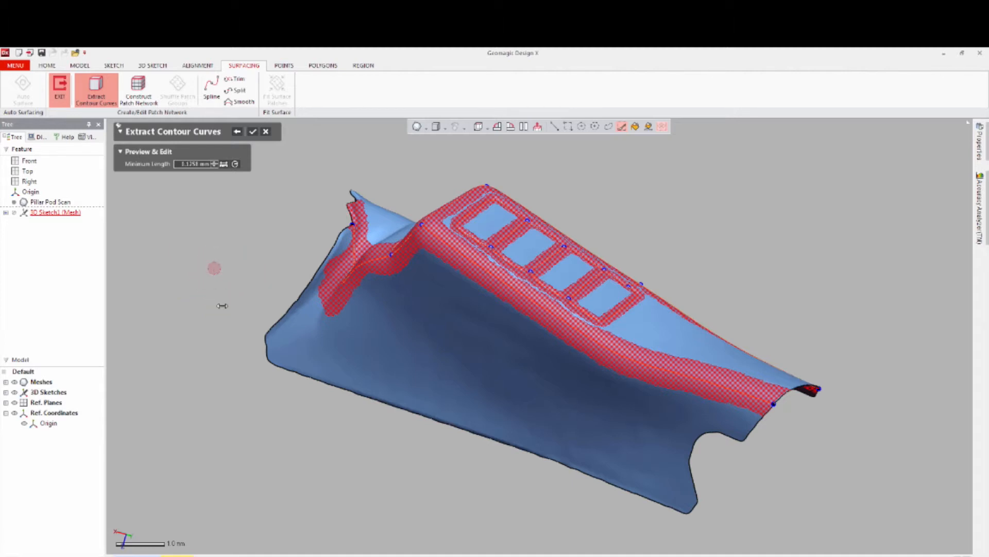
{"action": "mouse_move", "coordinate": [347, 410]}
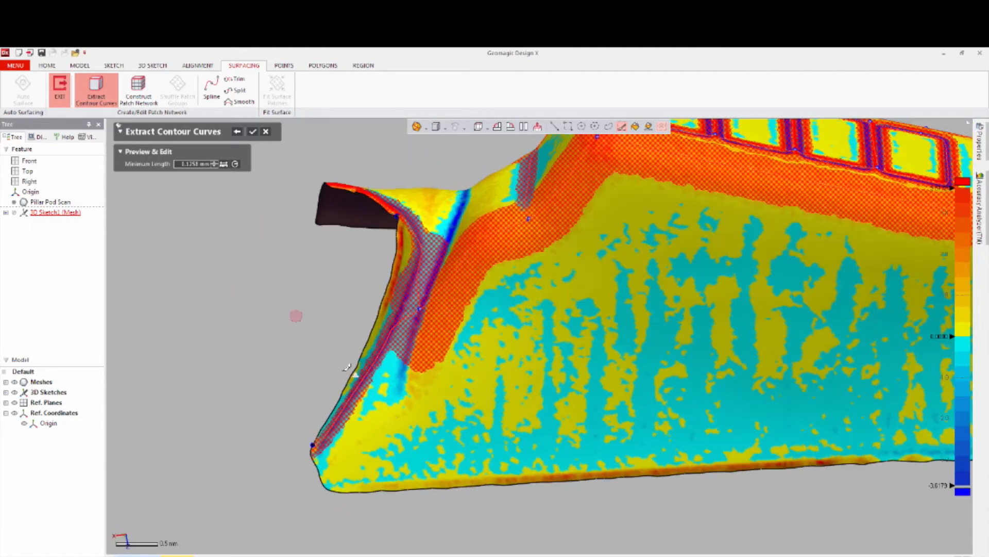
{"action": "scroll", "scroll_direction": "up", "scroll_amount": 3}
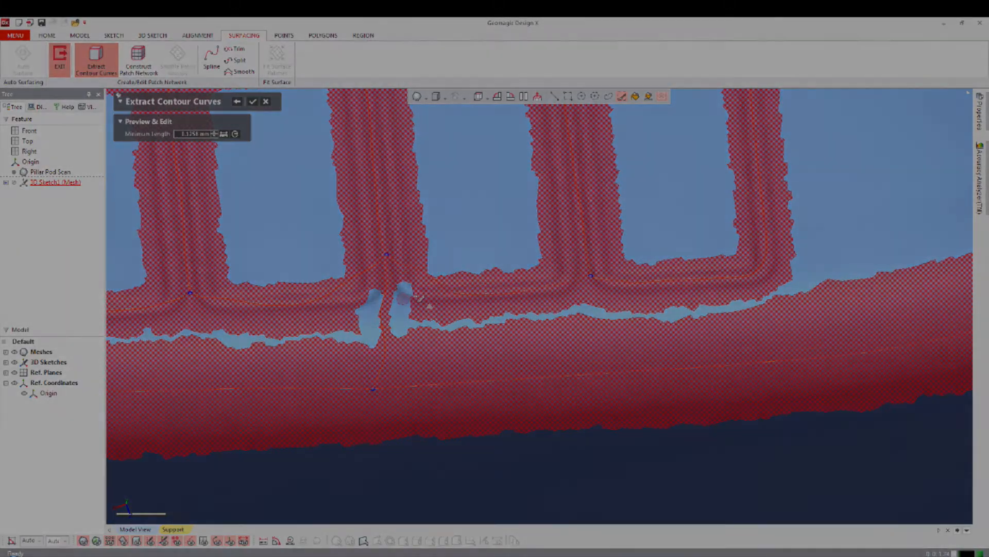
{"action": "left_click", "coordinate": [251, 102]}
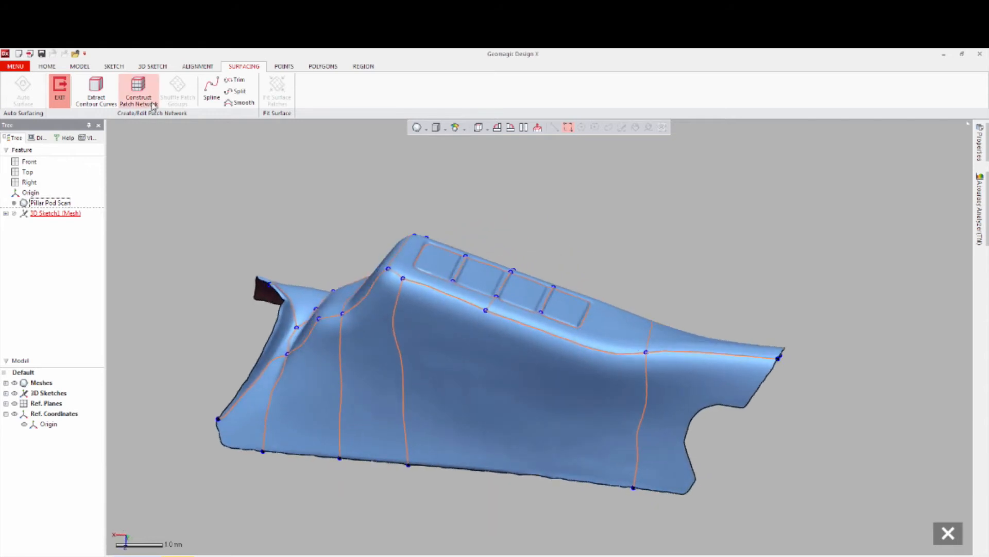
{"action": "mouse_move", "coordinate": [138, 92]}
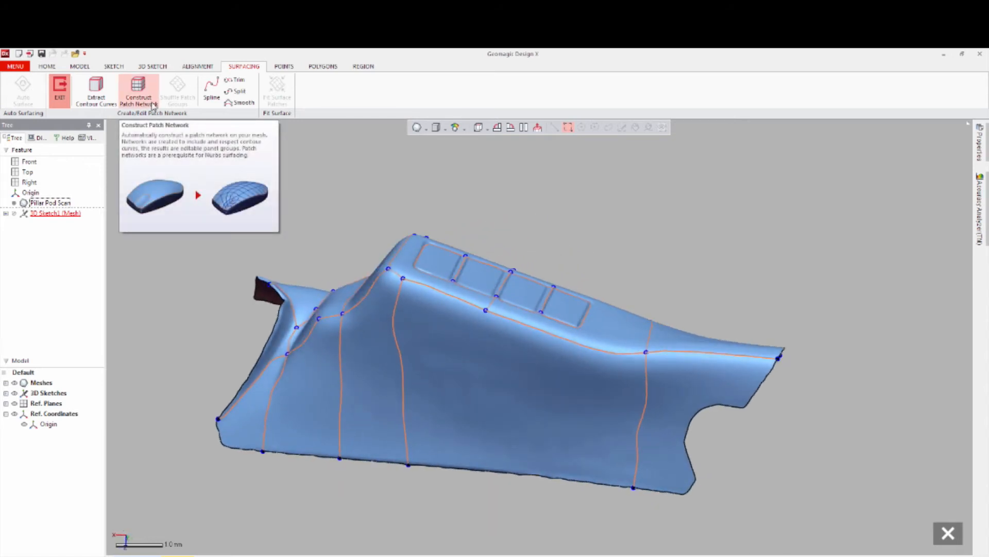
- Construct the patch network over the pod with Auto Estimate settings
{"action": "left_click", "coordinate": [137, 90]}
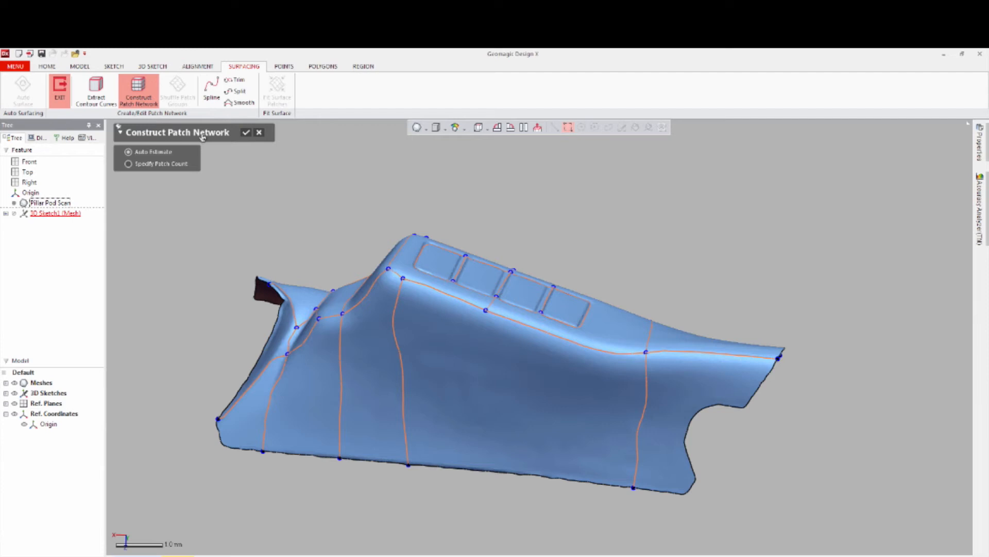
{"action": "left_click", "coordinate": [246, 133]}
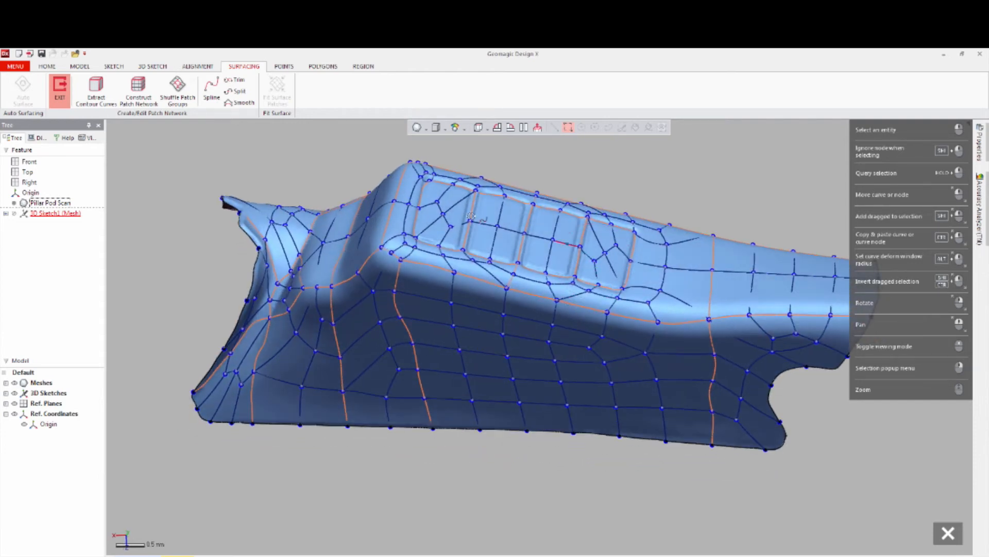
{"action": "mouse_move", "coordinate": [177, 91]}
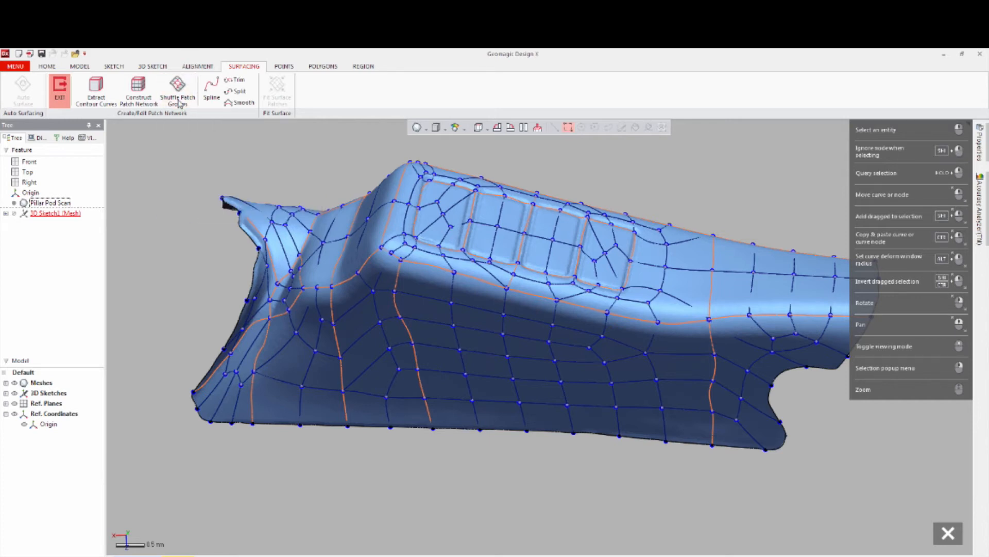
- Shuffle the patch groups into a regular Grid layout and apply it
{"action": "left_click", "coordinate": [177, 90]}
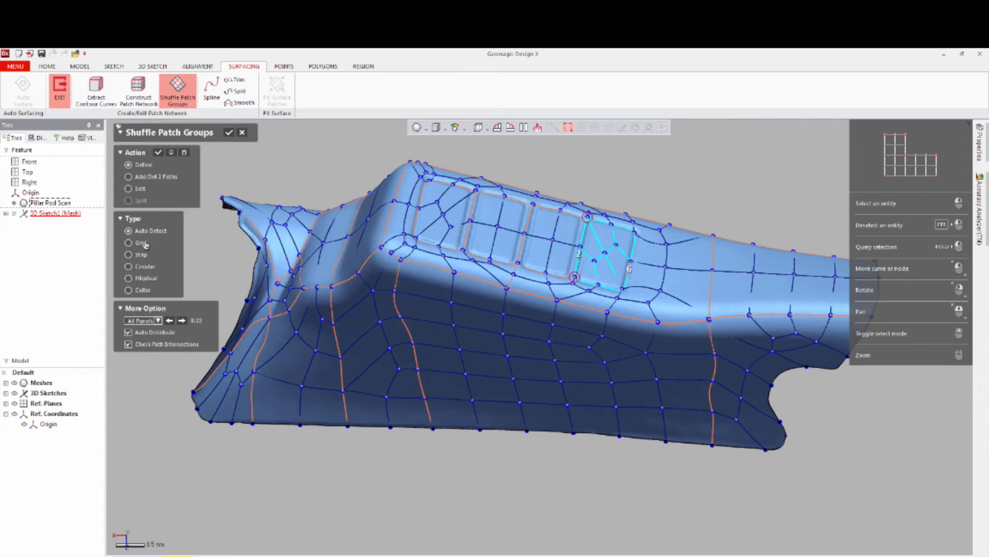
{"action": "left_click", "coordinate": [130, 242]}
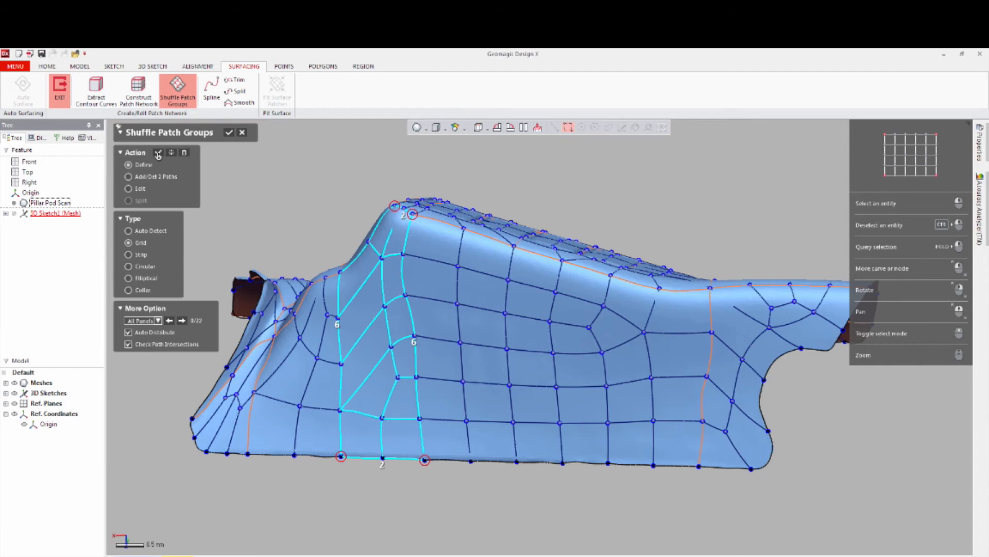
{"action": "left_click", "coordinate": [230, 133]}
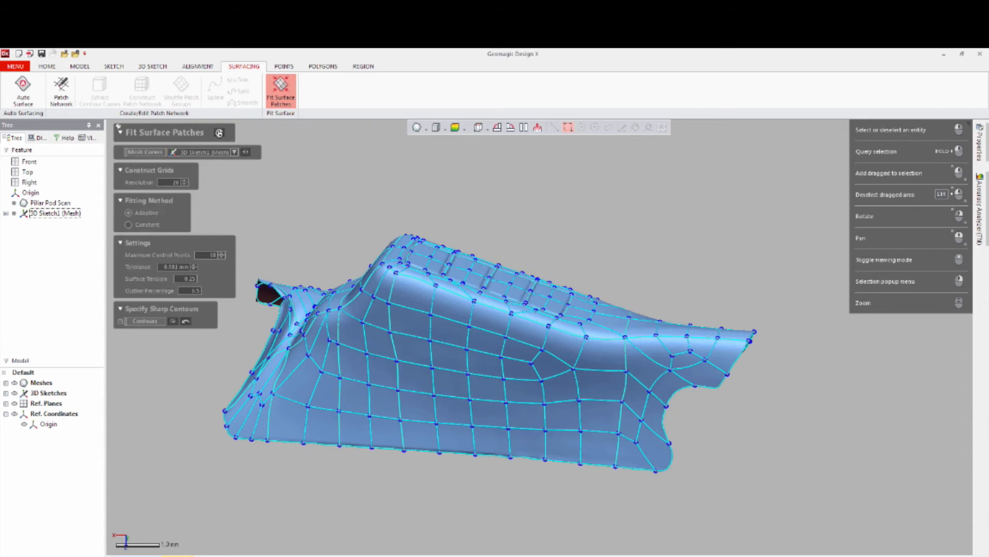
- Fit NURBS surface patches to the network and show only the yellow surface body
{"action": "left_click", "coordinate": [226, 133]}
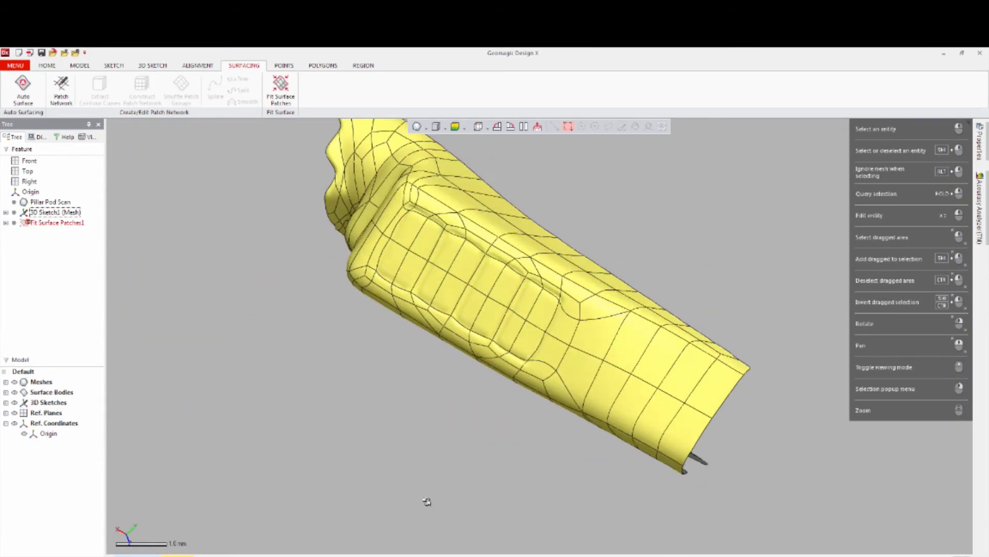
{"action": "left_click", "coordinate": [445, 127]}
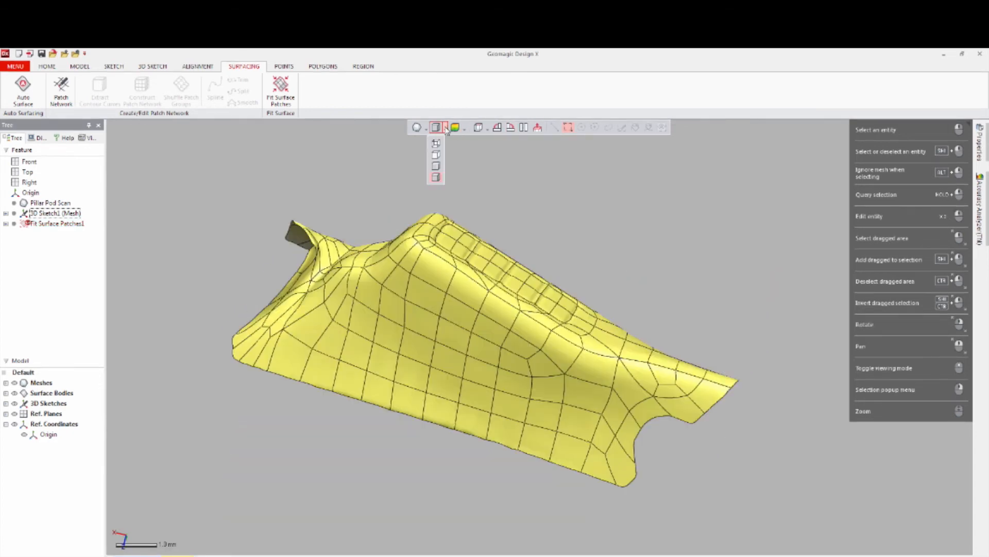
{"action": "left_click", "coordinate": [447, 128]}
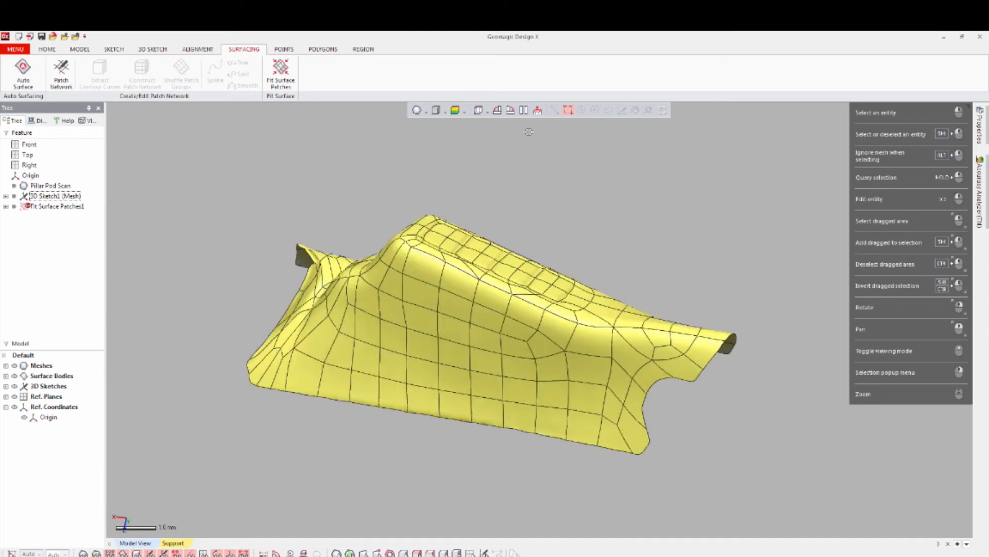
- Show the Deviation for Mesh colour map on the surface and choose a shading style
{"action": "left_click", "coordinate": [454, 111]}
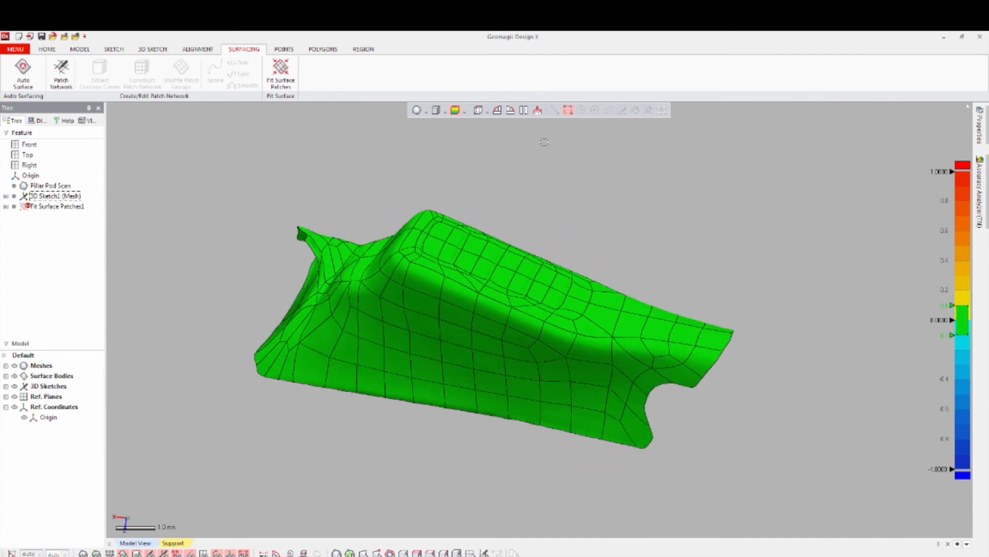
{"action": "left_click", "coordinate": [454, 111]}
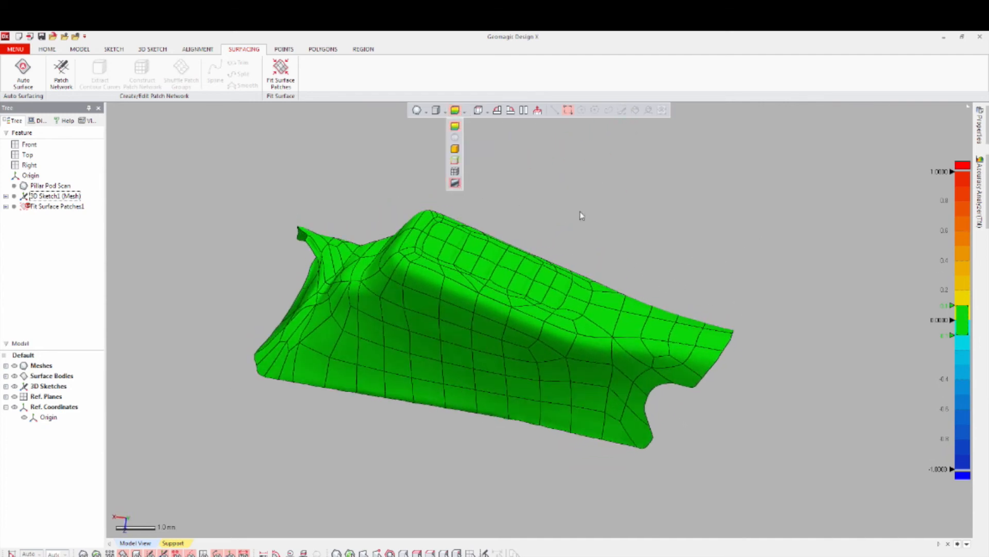